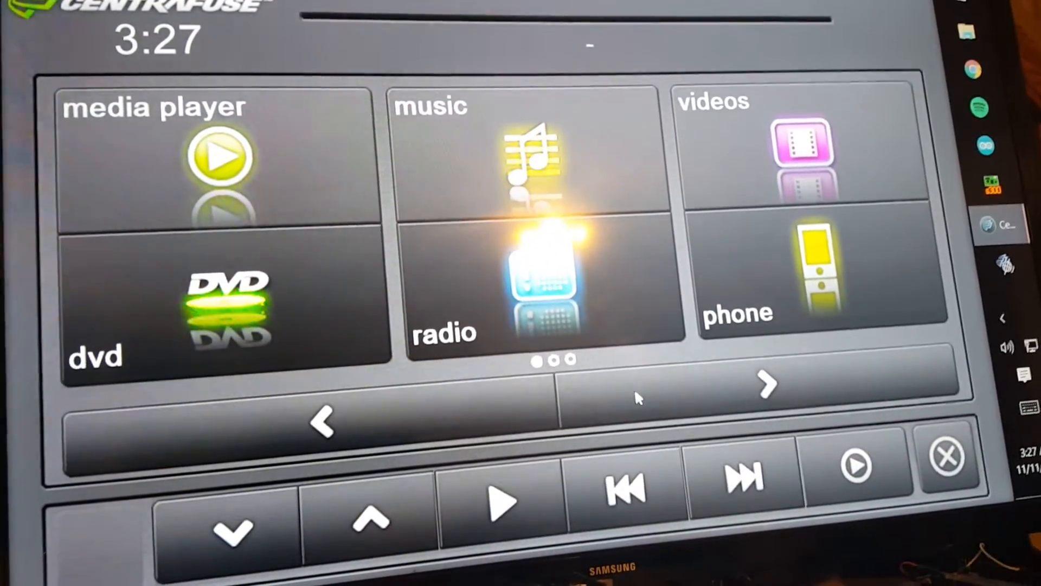
Page forward to the second home page with market, bluetooth audio and mixer tiles
click(765, 384)
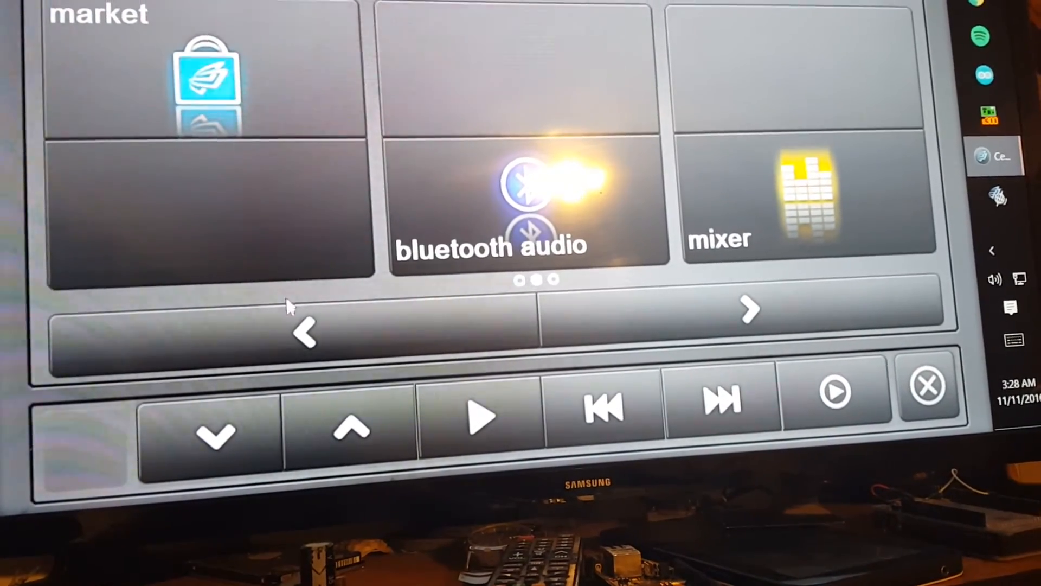
Page back to the first home page with dvd, radio and phone tiles
click(306, 332)
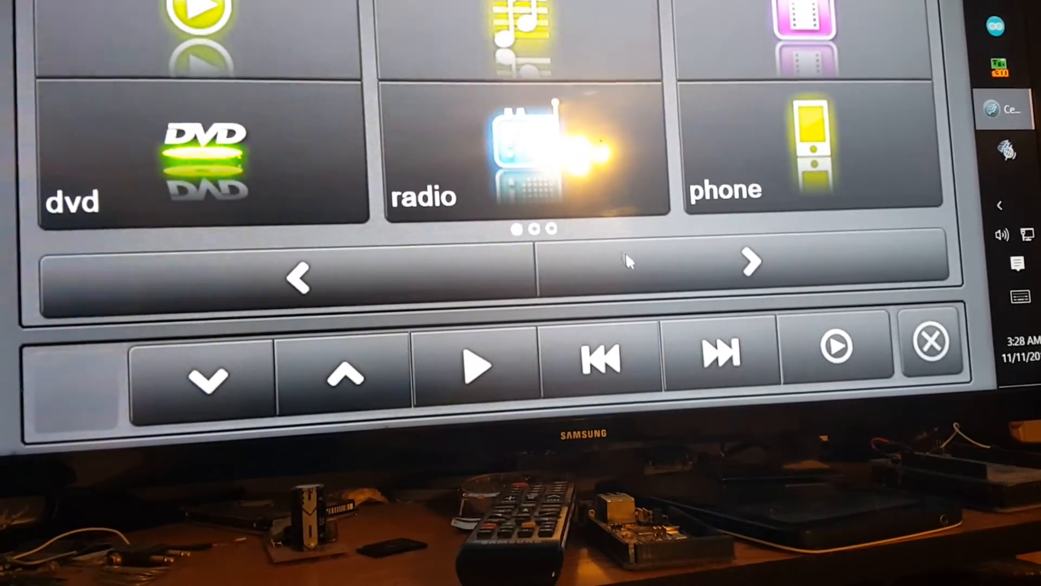
Wrap around to the third home page holding the system and windows tiles
click(750, 261)
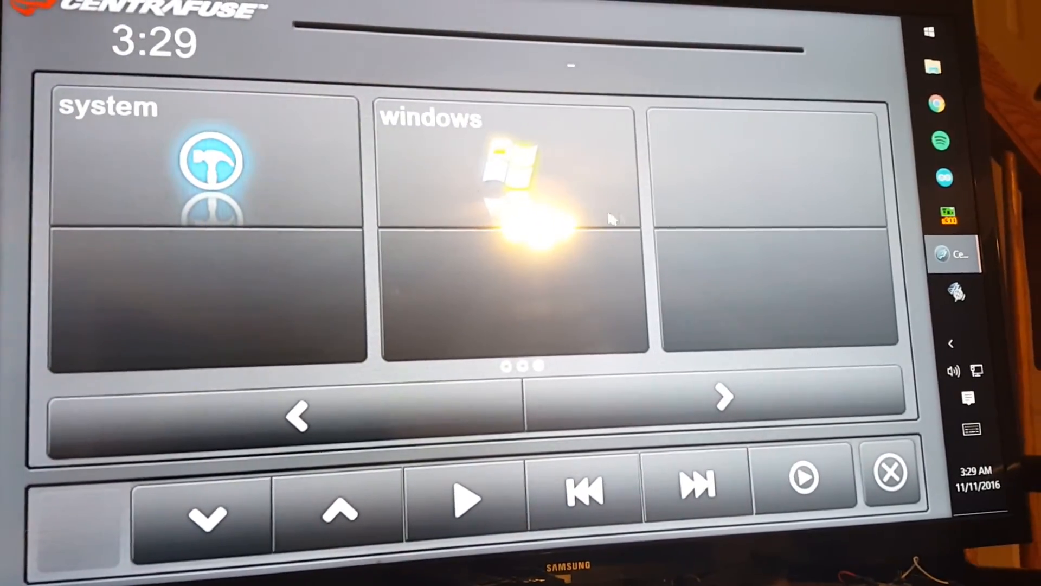
Page back twice to the media page with media player, music, videos, dvd, radio and phone
click(295, 416)
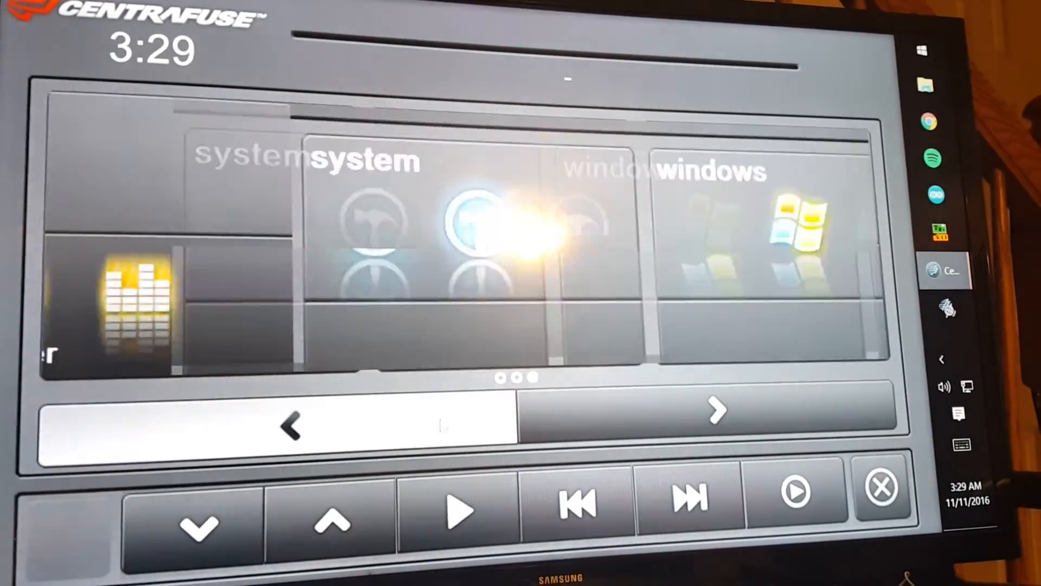
click(288, 427)
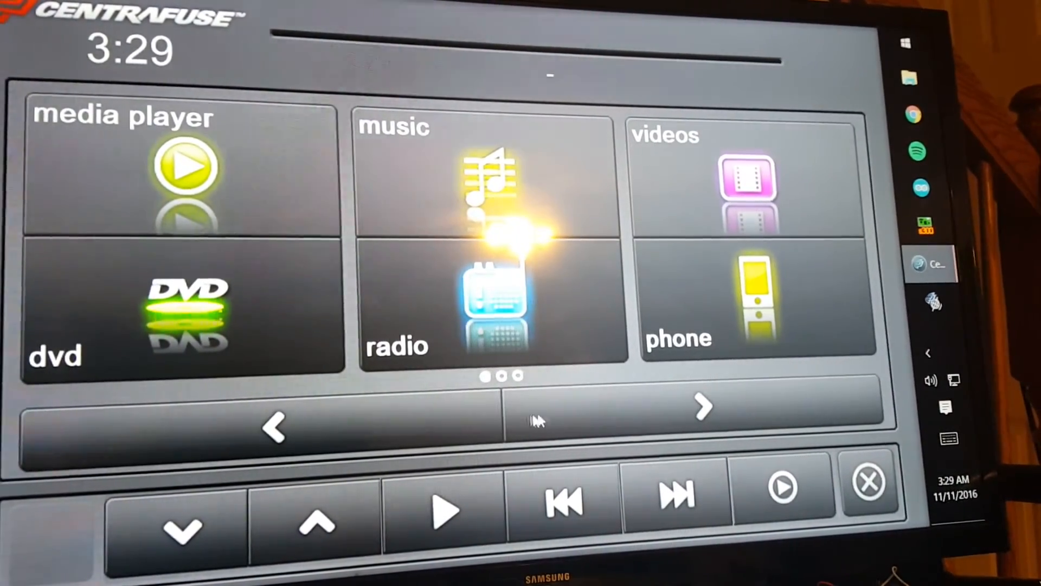